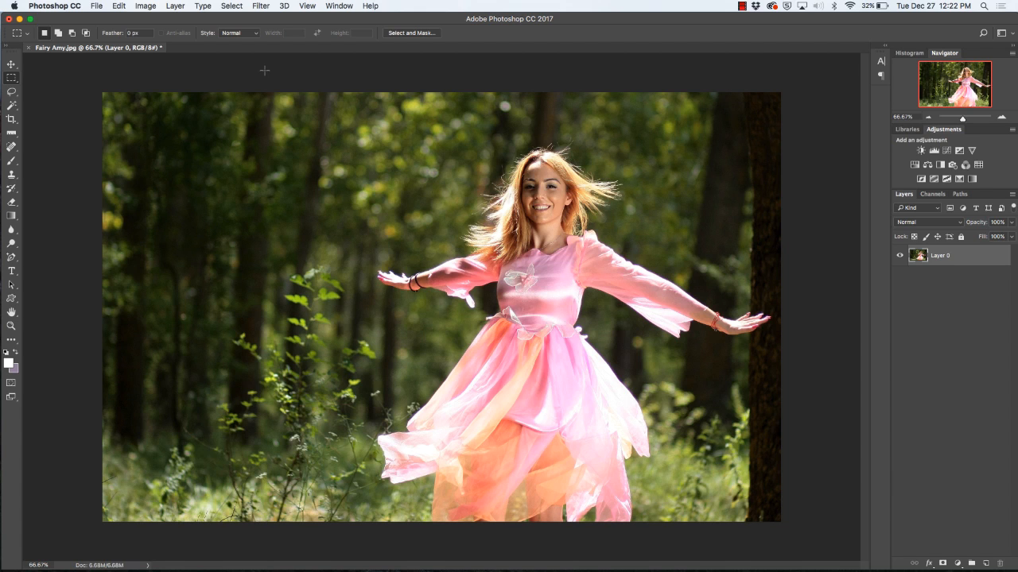
# Step: Show the Image > Mode list for the photo, with RGB Color currently checked
pyautogui.click(147, 7)
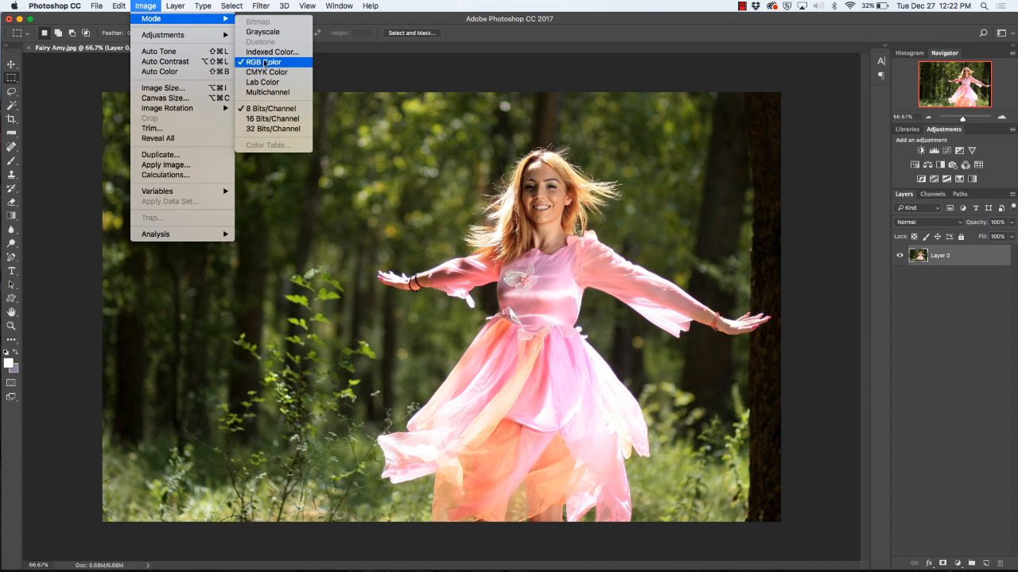
pyautogui.moveTo(267, 71)
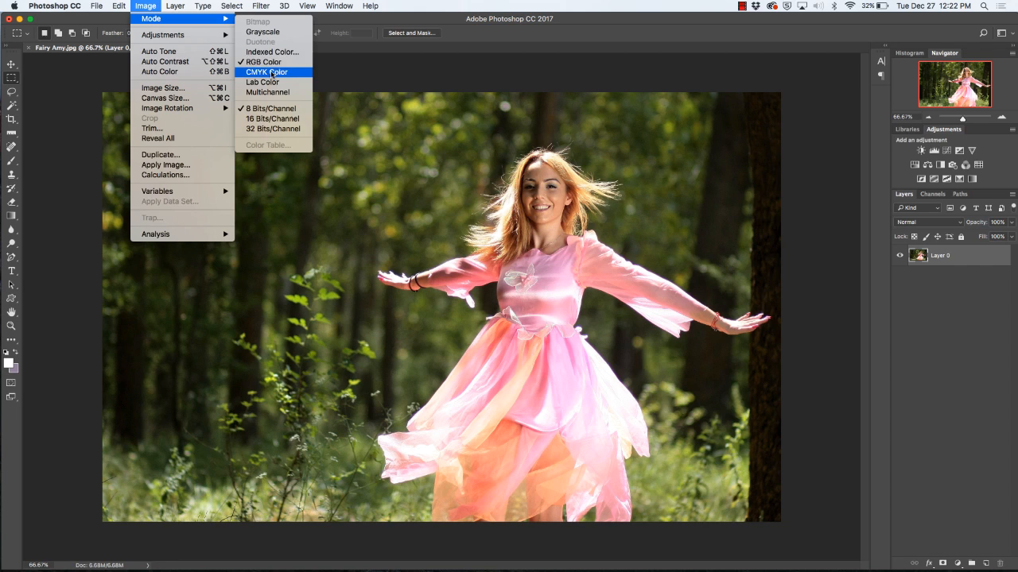
pyautogui.moveTo(264, 62)
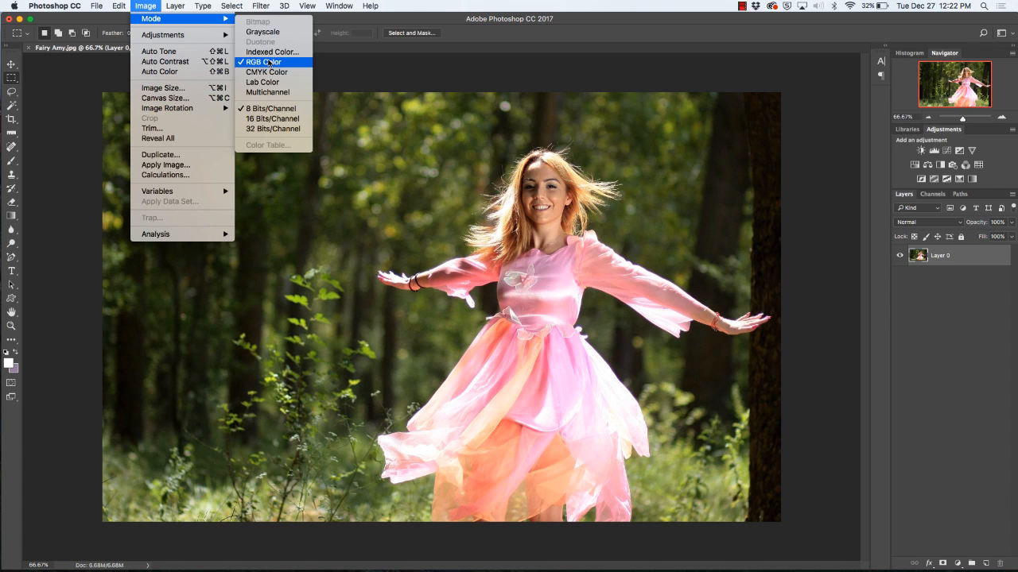
pyautogui.moveTo(267, 71)
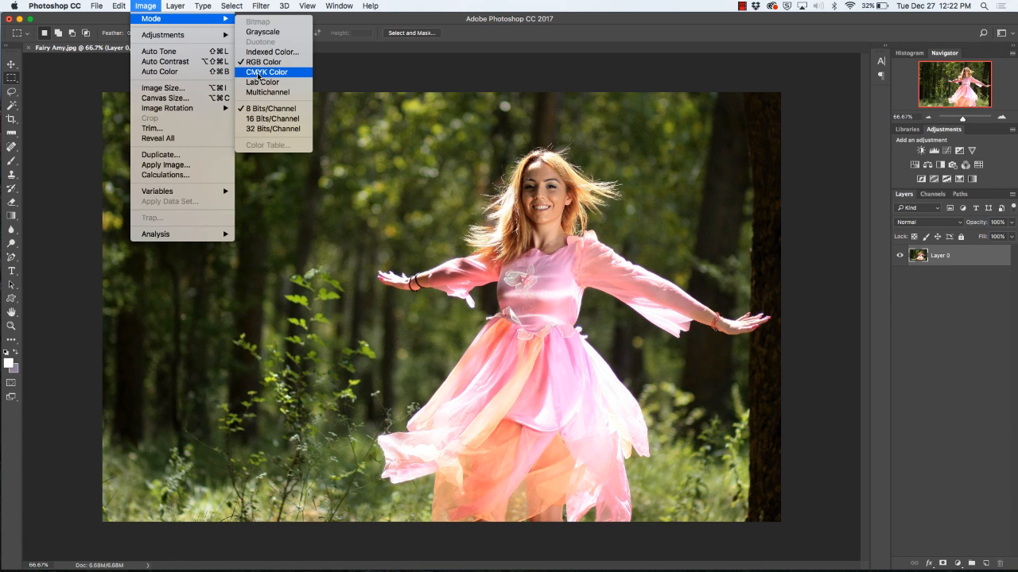